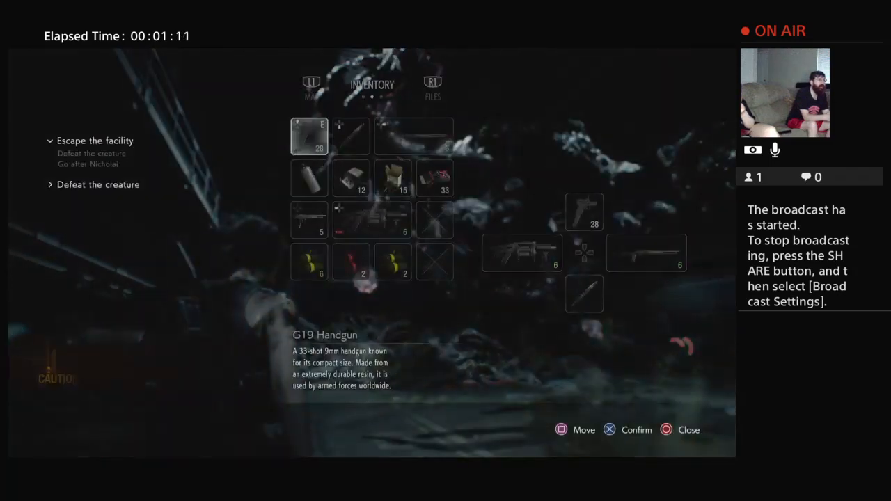
Fire at the creature's exposed orange weak spot to finish the boss fight
click(308, 177)
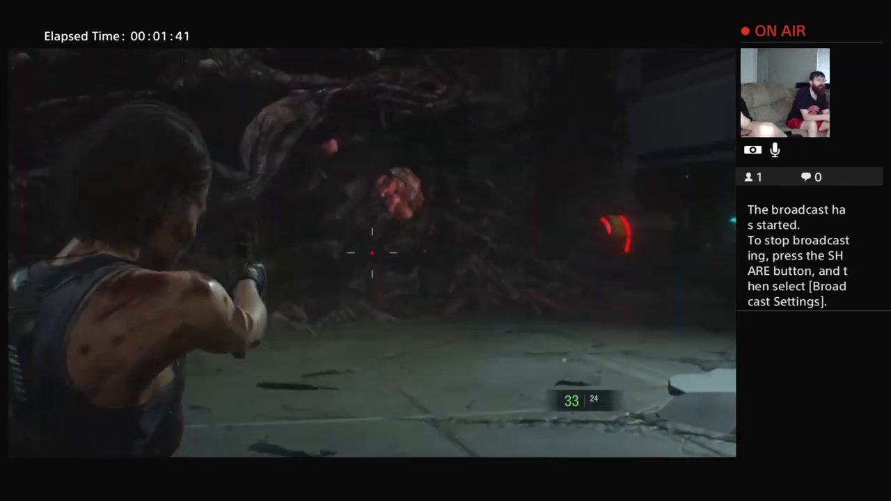
click(369, 254)
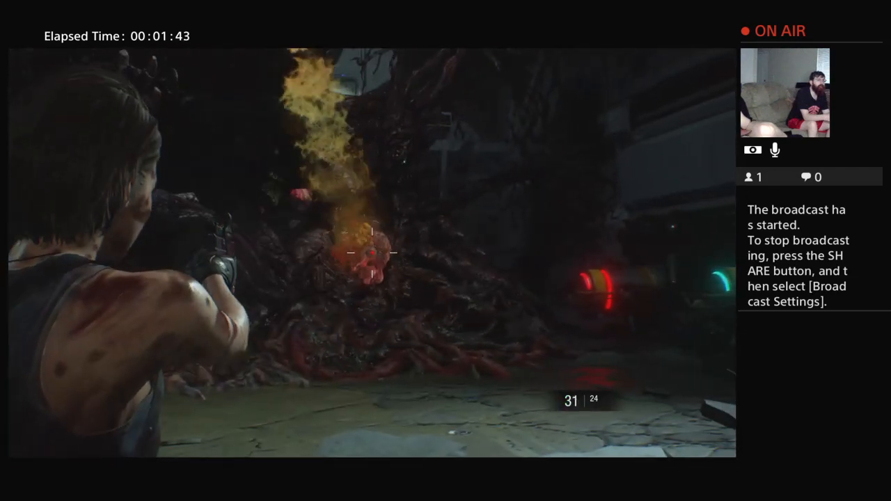
click(370, 254)
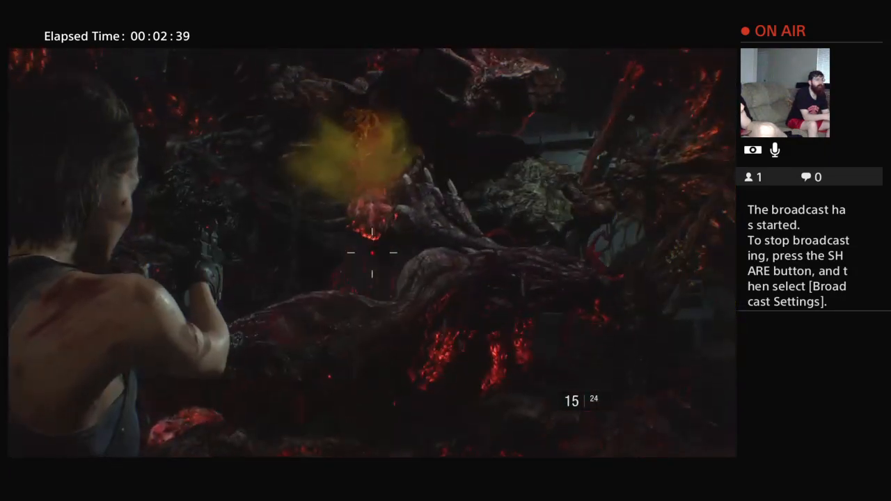
click(370, 254)
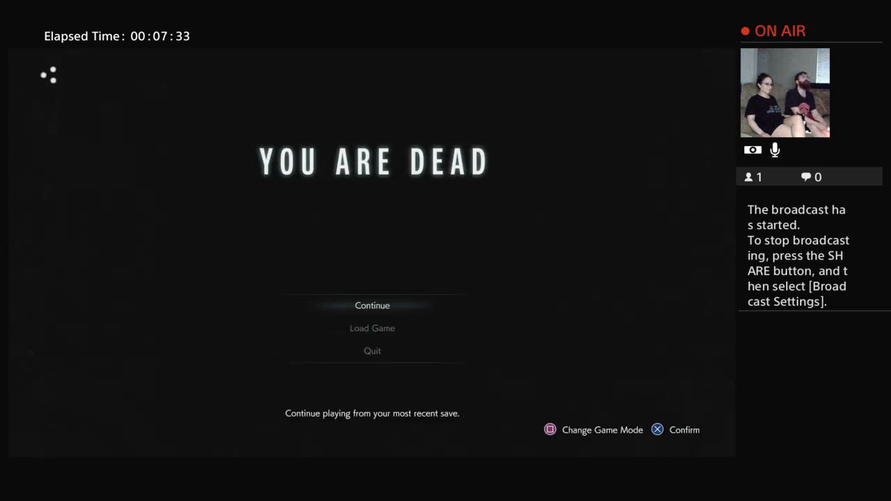
click(371, 306)
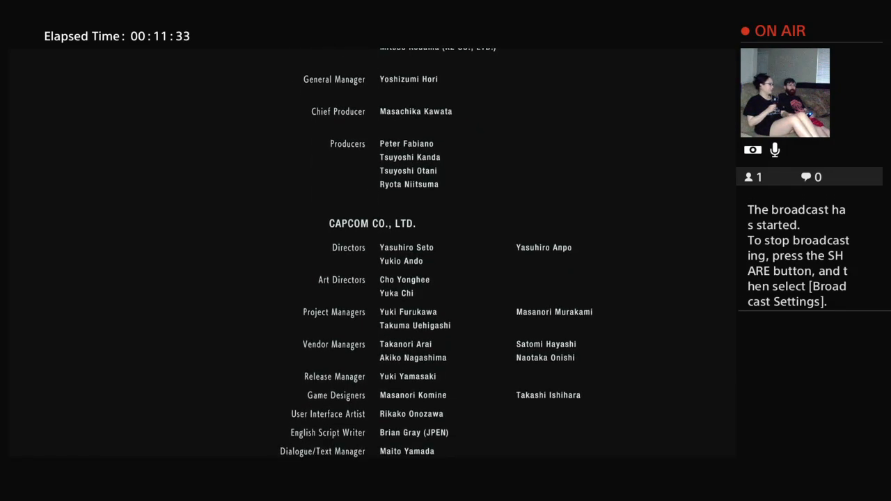
Watch the ending credits scroll through the staff team listings
scroll(down, 3)
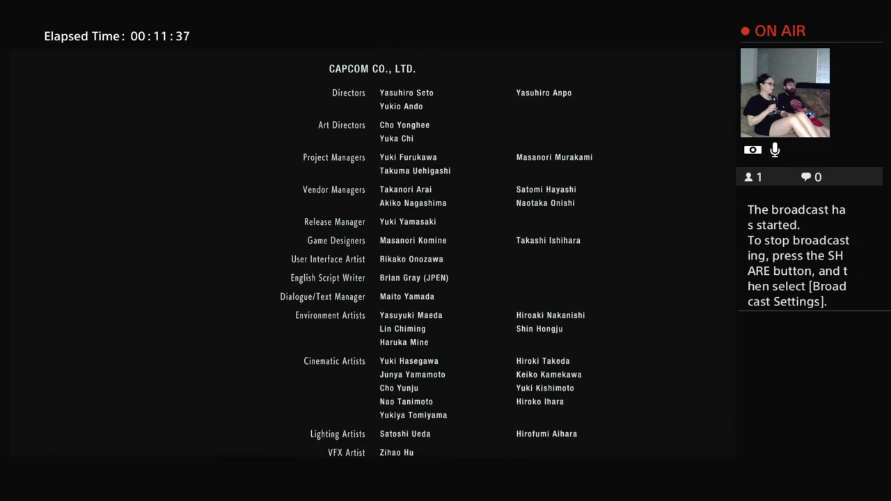
scroll(down, 3)
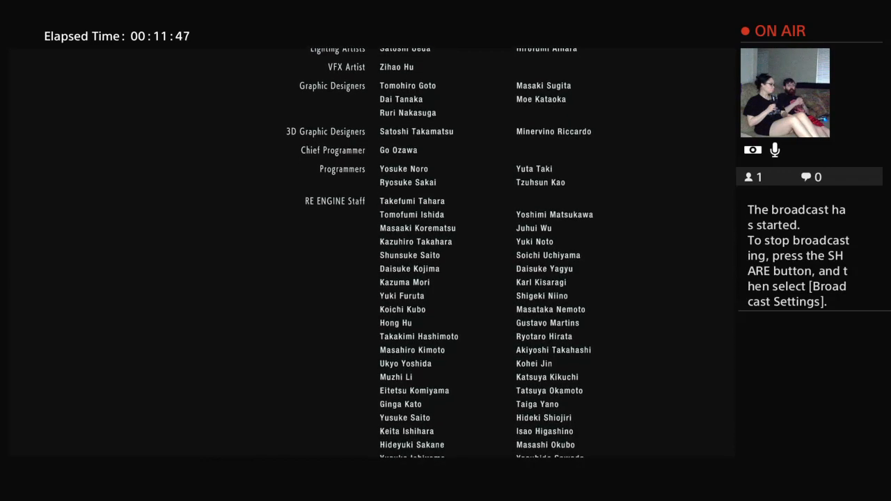
scroll(down, 3)
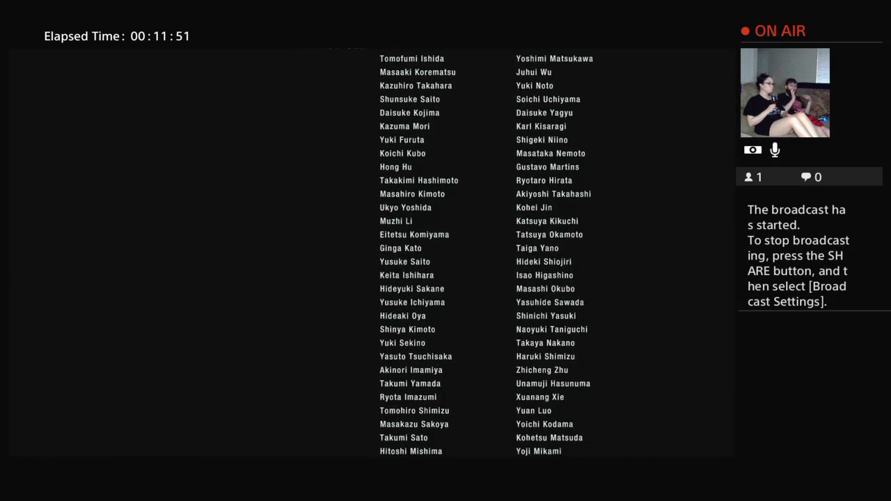
scroll(down, 3)
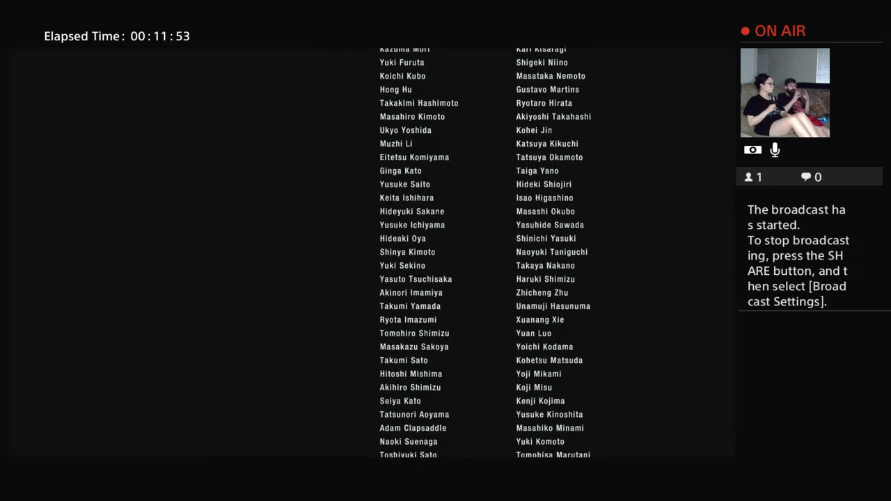
scroll(down, 3)
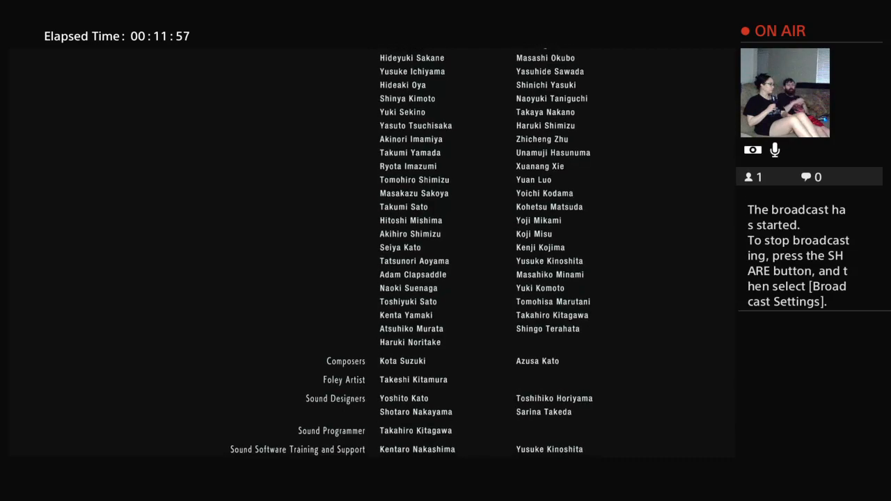
scroll(down, 3)
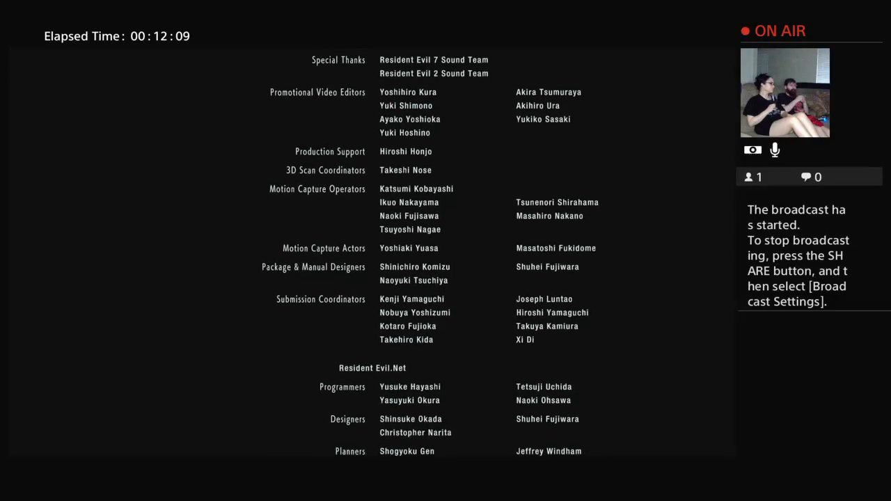
scroll(down, 3)
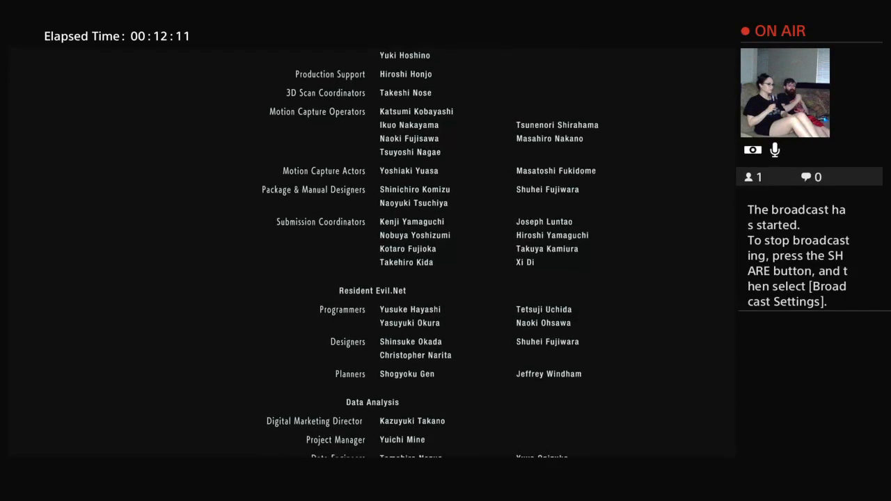
scroll(down, 3)
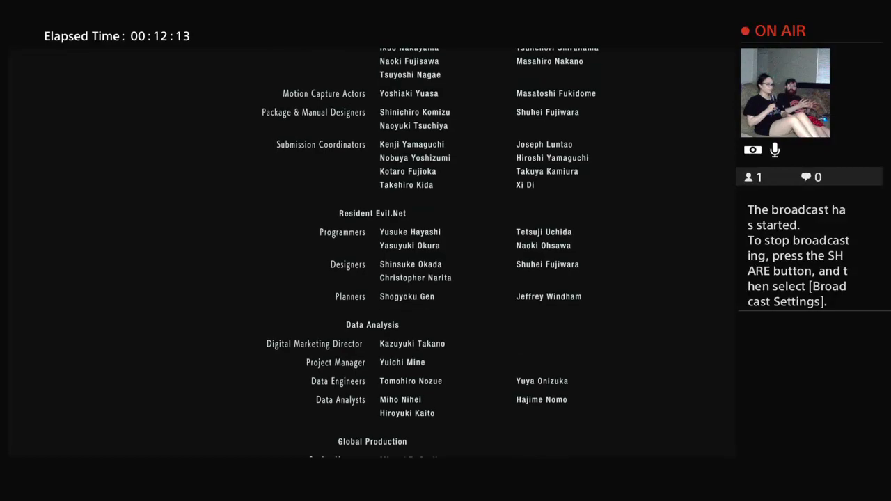
scroll(down, 3)
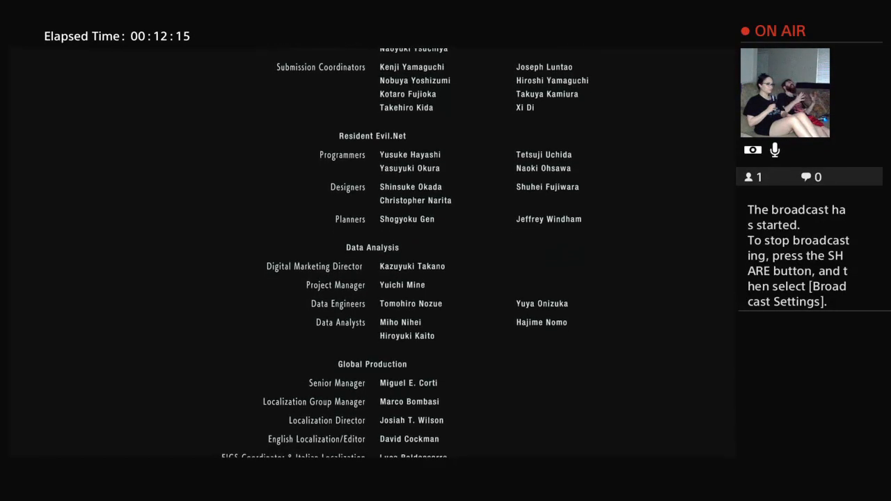
scroll(down, 3)
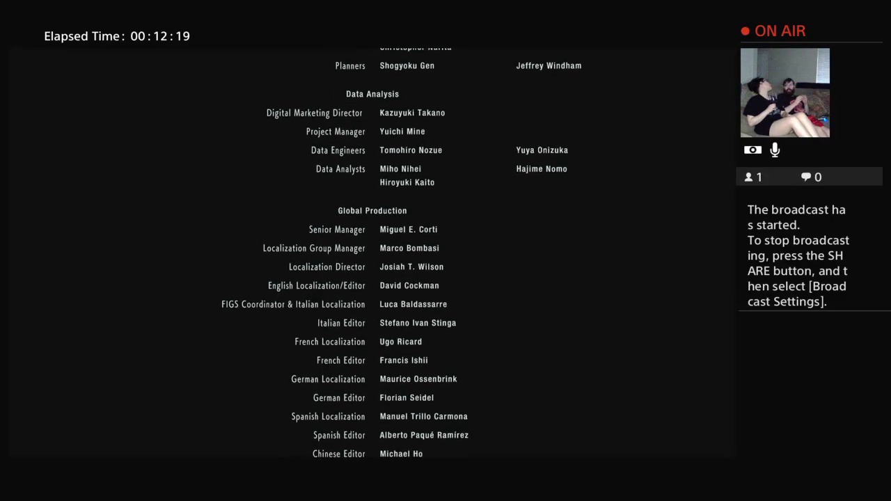
scroll(down, 3)
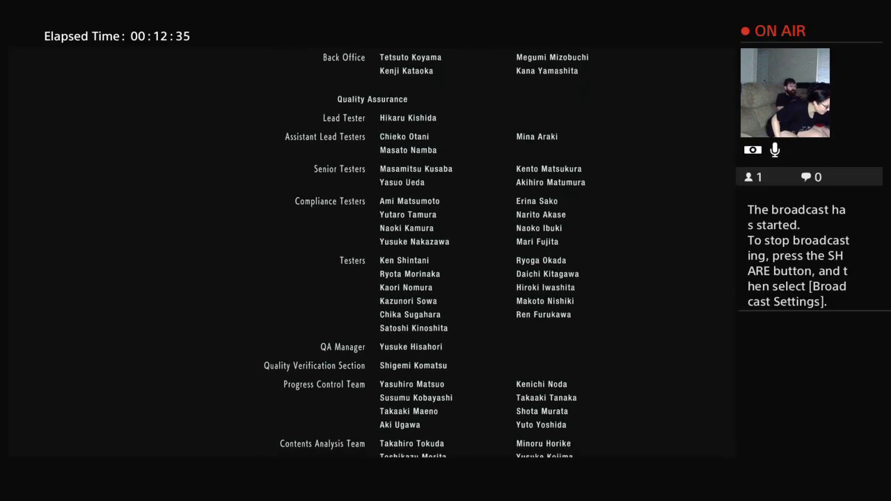
scroll(down, 3)
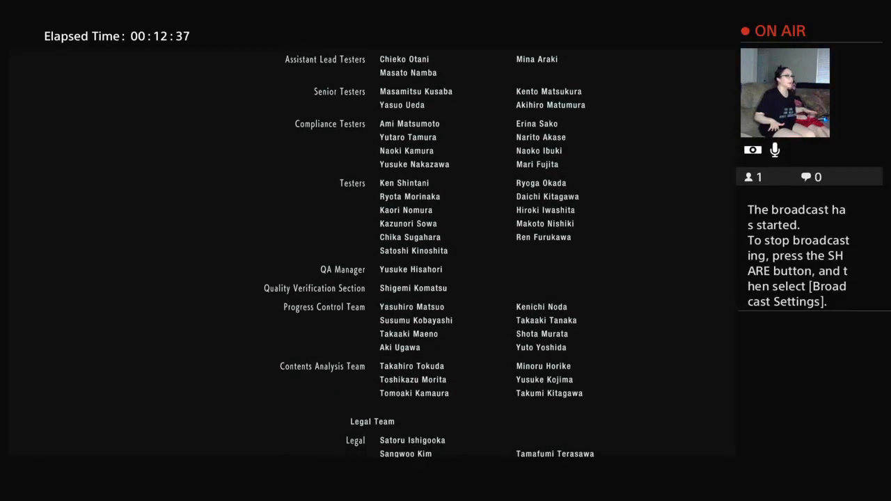
scroll(down, 3)
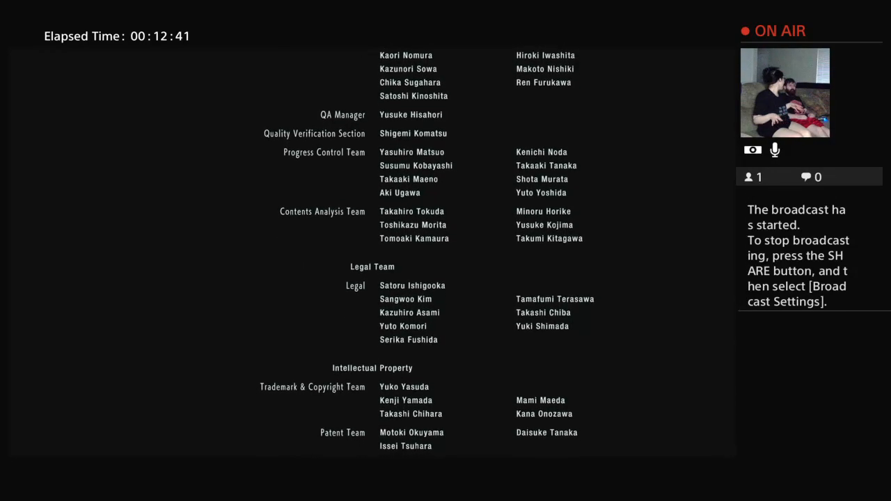
scroll(down, 3)
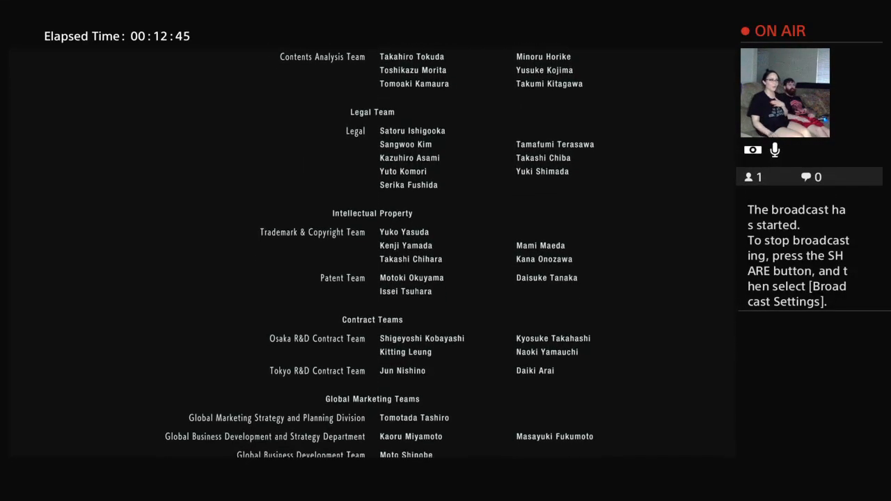
scroll(down, 3)
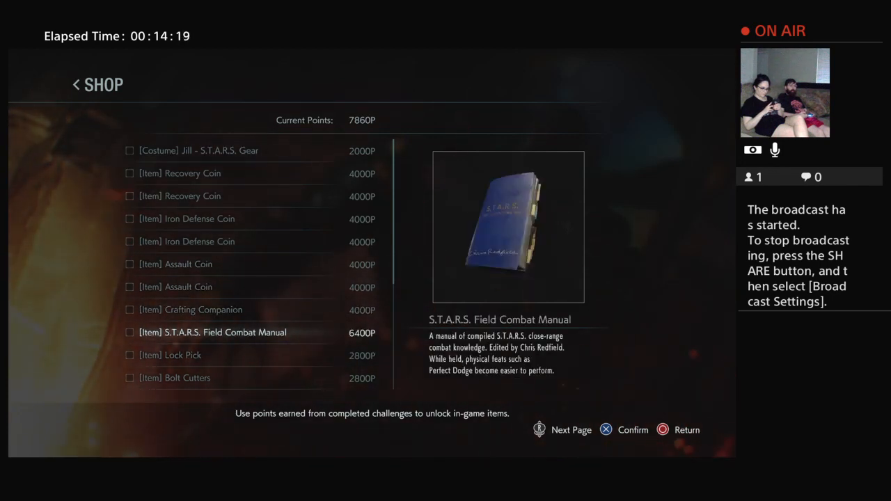
Browse down the shop list and buy Jill's S.T.A.R.S. Gear and a Recovery Coin
key(Up)
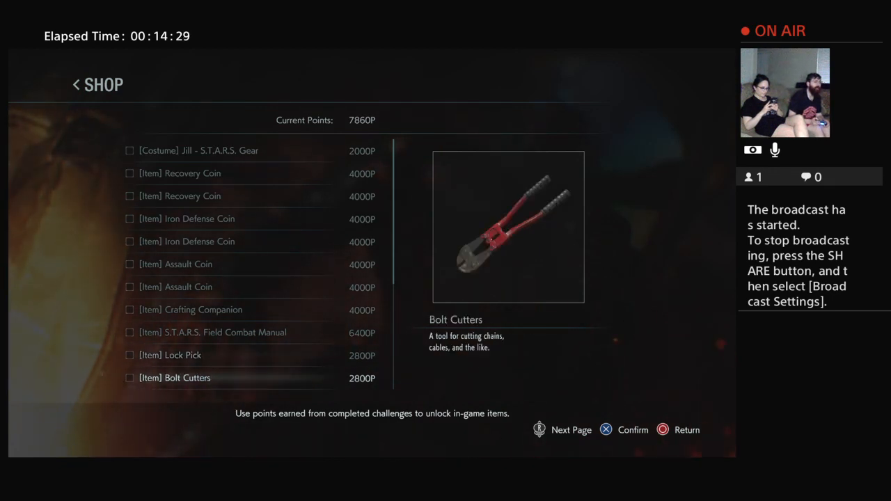
scroll(down, 3)
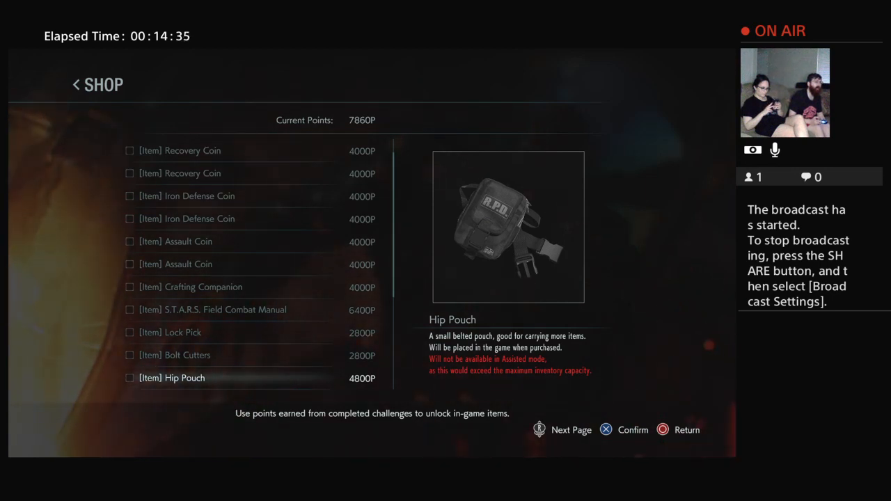
scroll(down, 3)
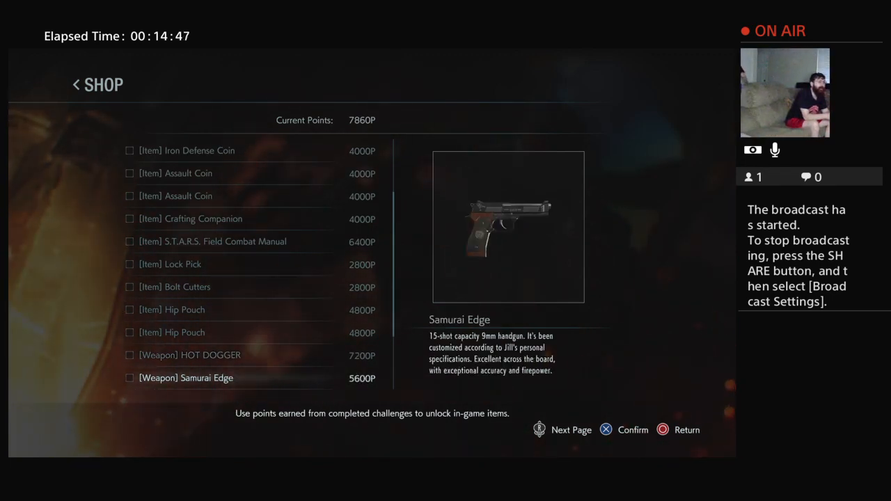
scroll(down, 3)
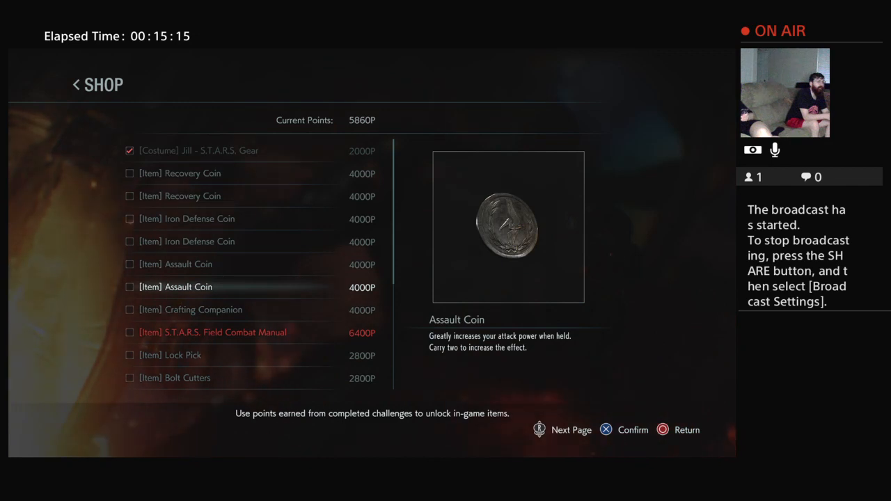
scroll(down, 3)
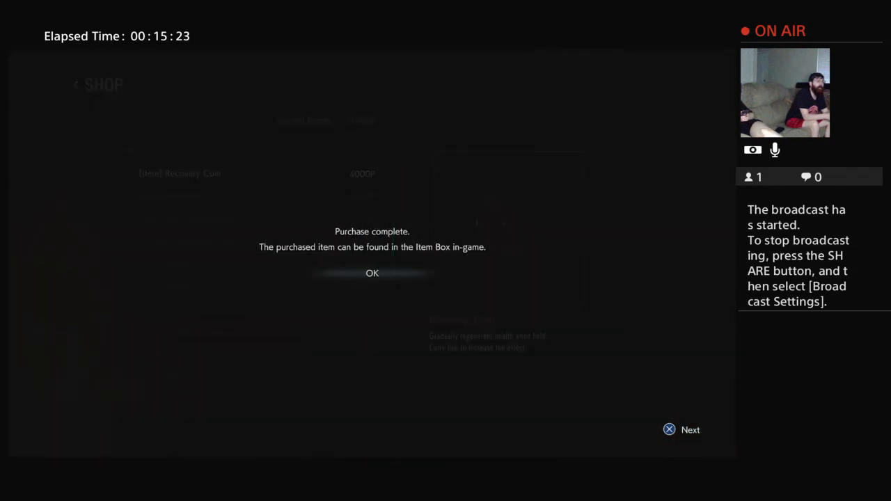
Acknowledge the completed purchase and view an unlocked concept art image
click(372, 273)
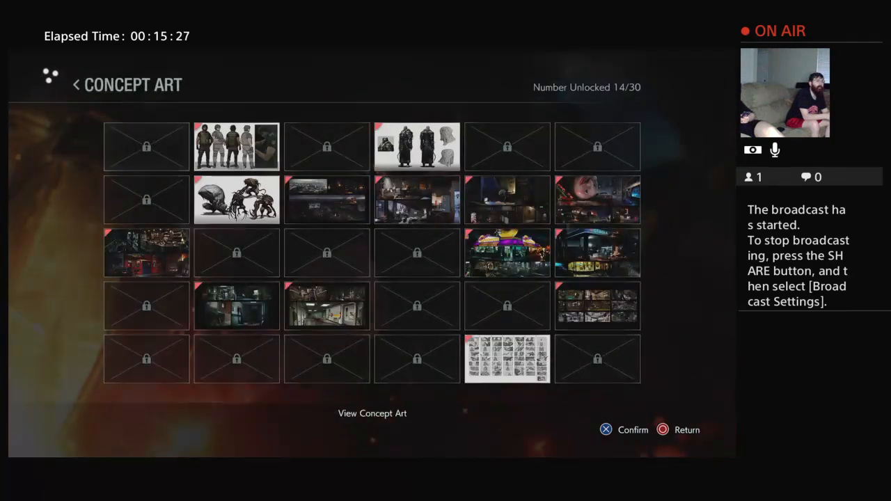
click(237, 146)
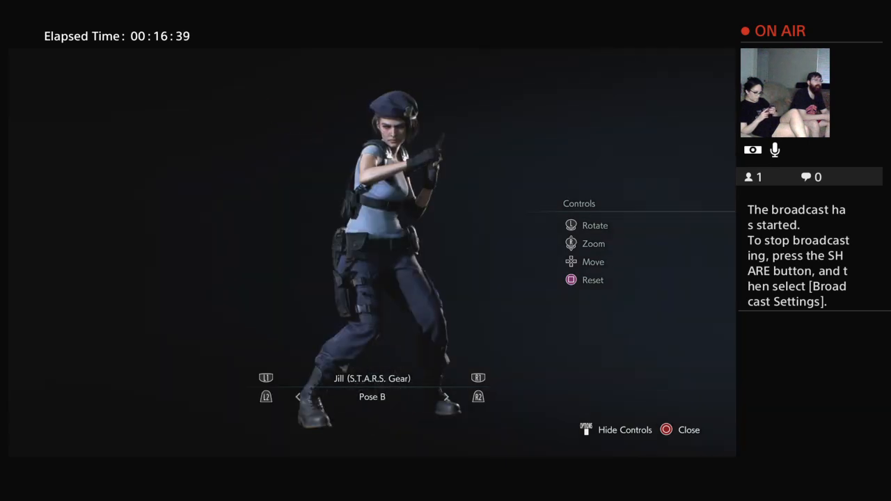
Stop viewing the Jill model and exit the models gallery to Bonuses
click(446, 397)
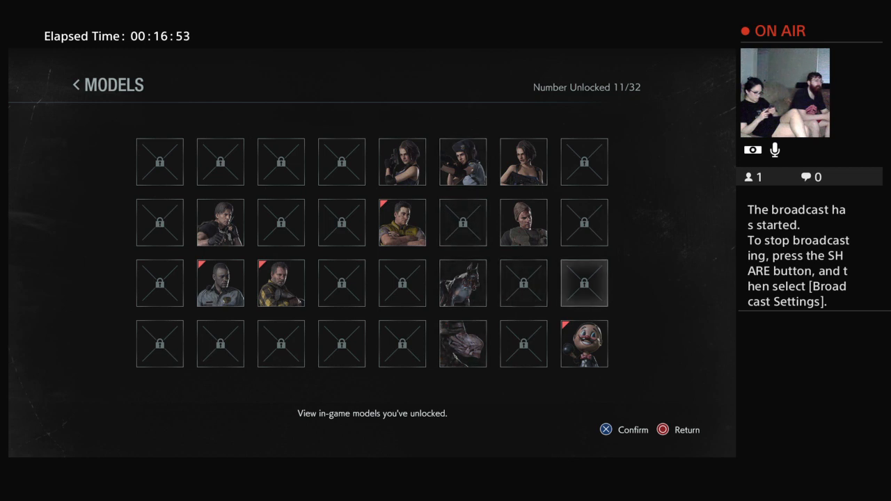
click(583, 282)
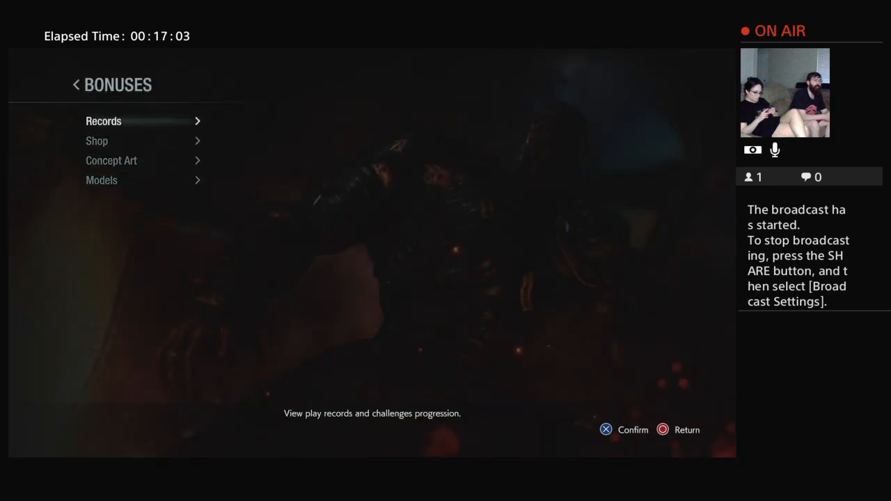
Review the play records and challenge progress, then return to the main menu
click(103, 120)
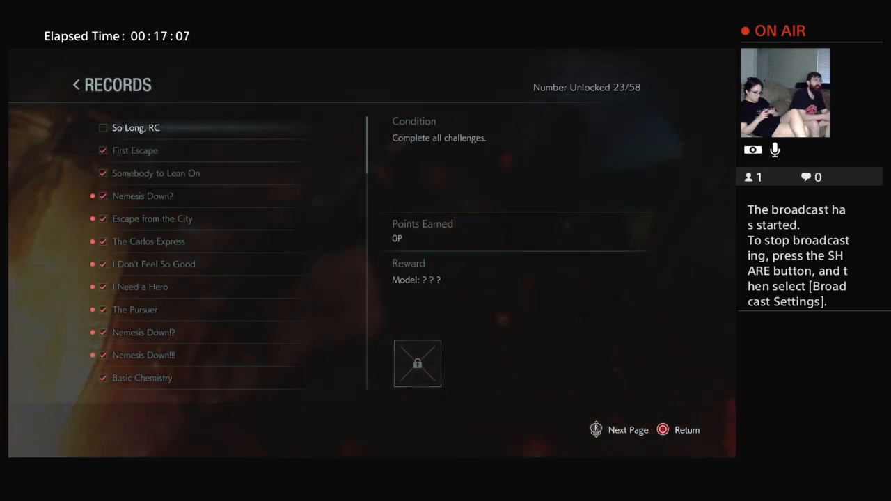
click(665, 429)
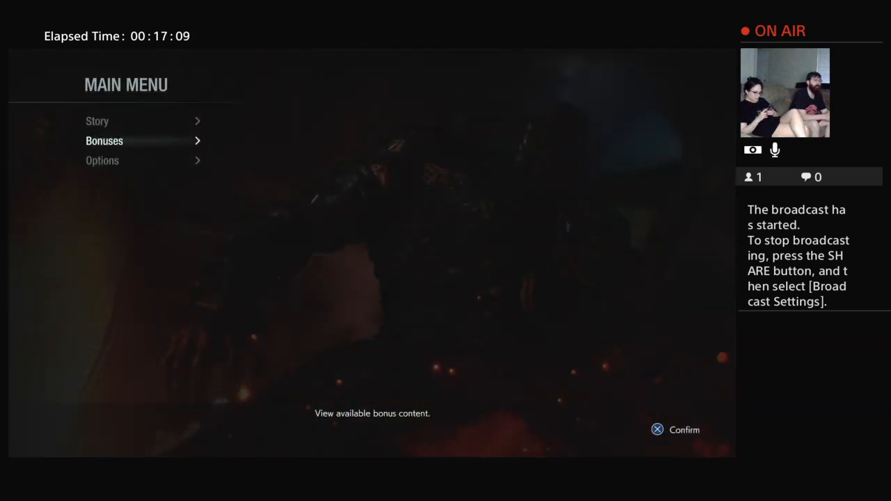